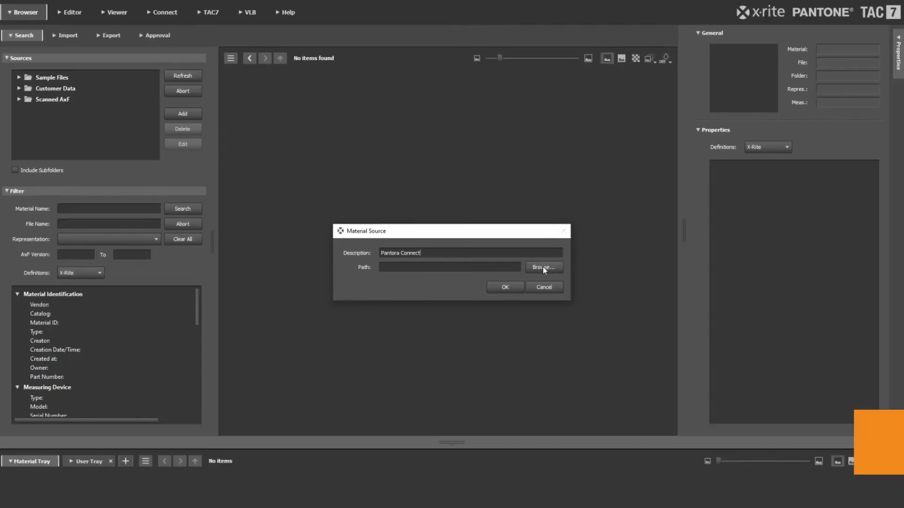
# - Choose the AxF Files folder and confirm the new Pantora Connect source
pyautogui.click(543, 267)
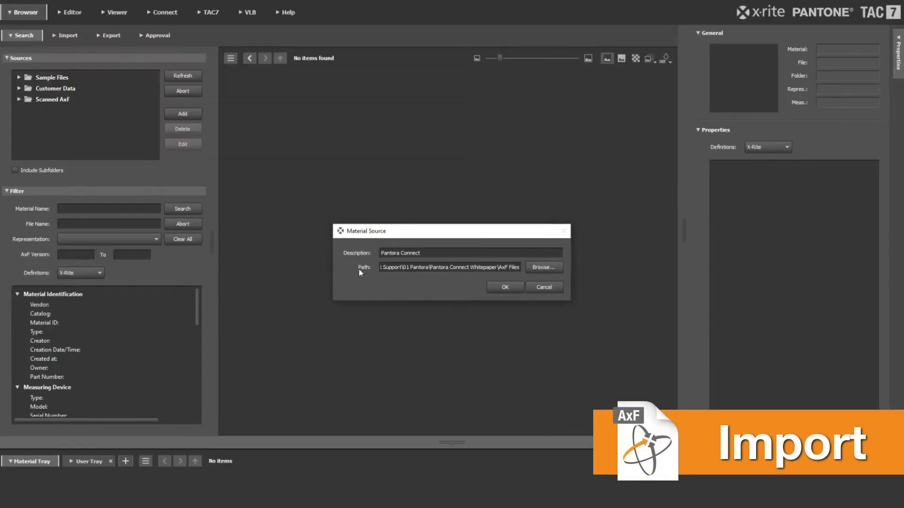
pyautogui.click(504, 287)
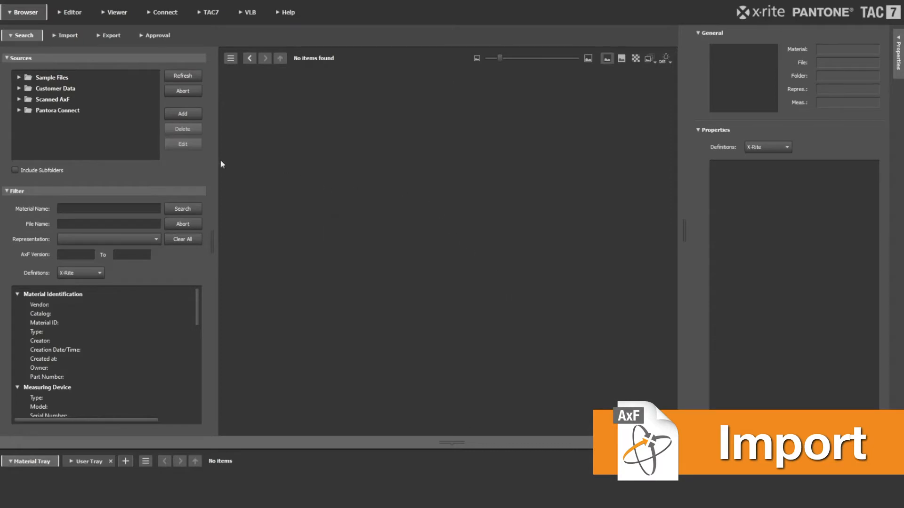
# - List Pantora Connect materials with subfolders included
pyautogui.click(19, 111)
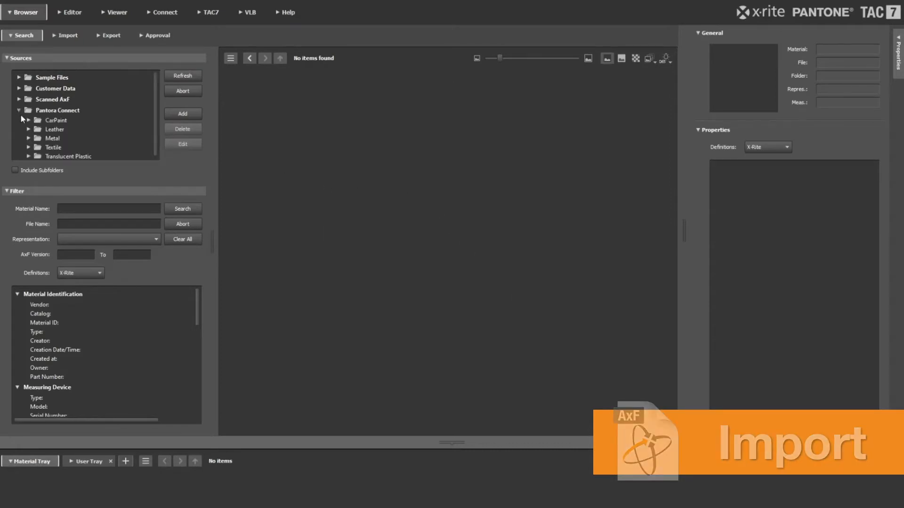
pyautogui.click(182, 209)
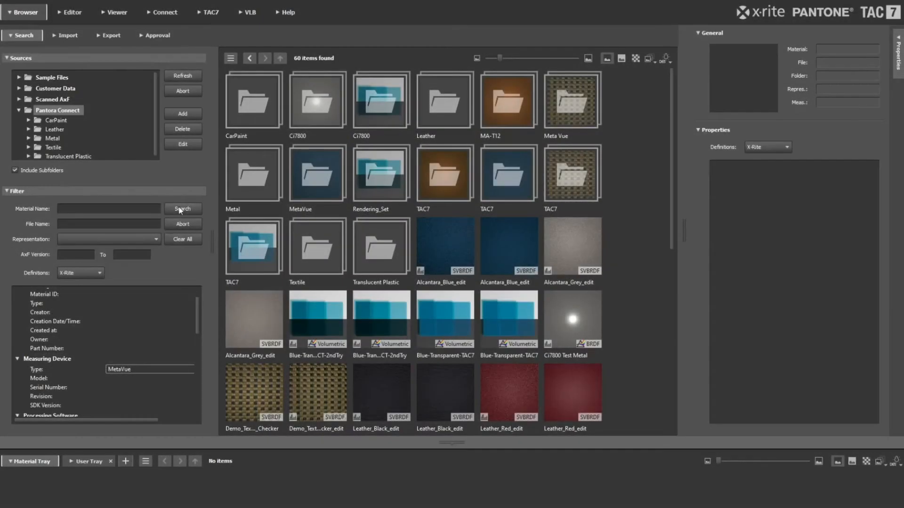
pyautogui.click(181, 209)
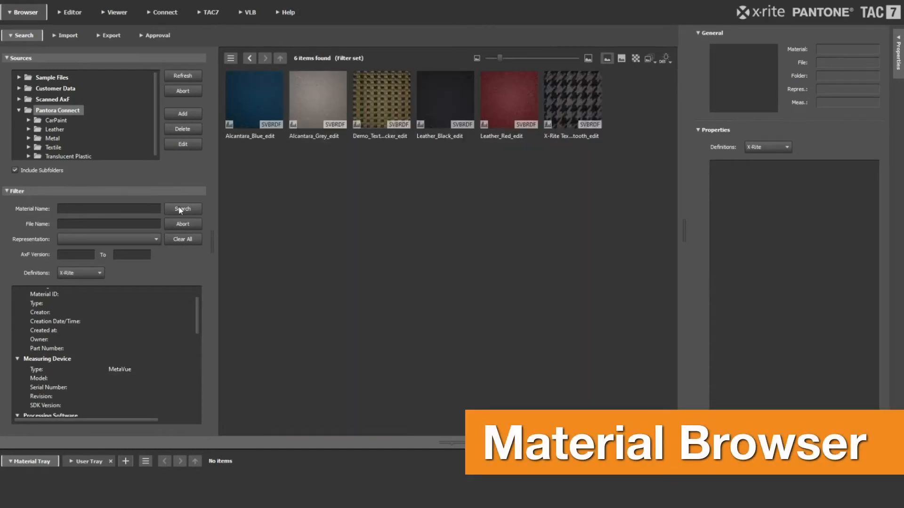
# - Filter materials by name 'Red', then view a blue material on the 3D shape
pyautogui.click(108, 209)
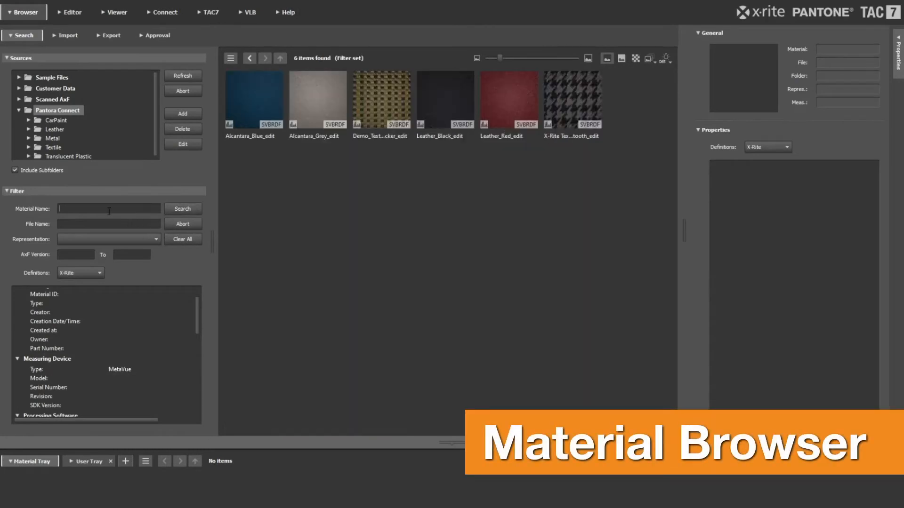
pyautogui.write('Red')
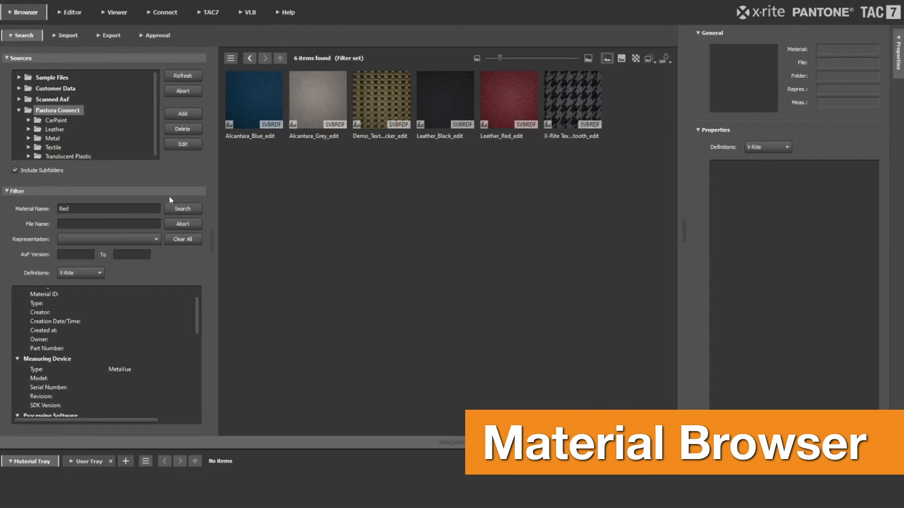
pyautogui.click(183, 209)
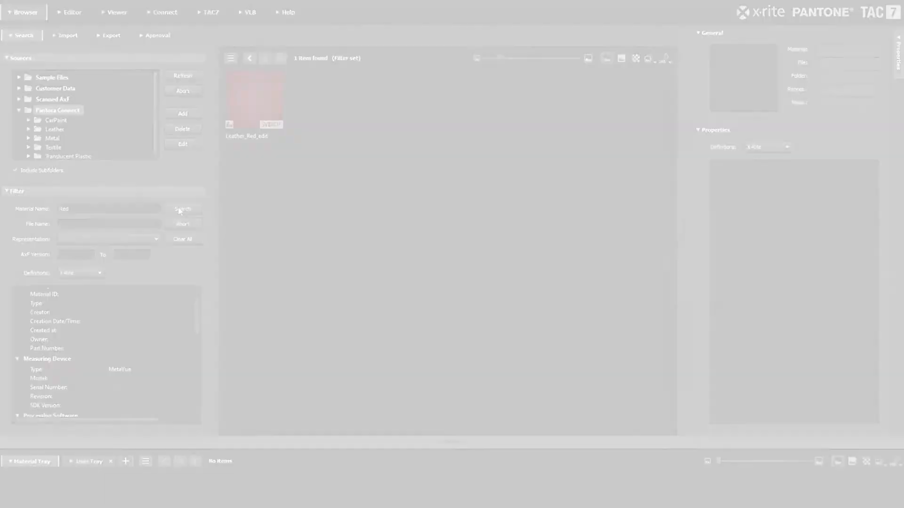
pyautogui.click(116, 12)
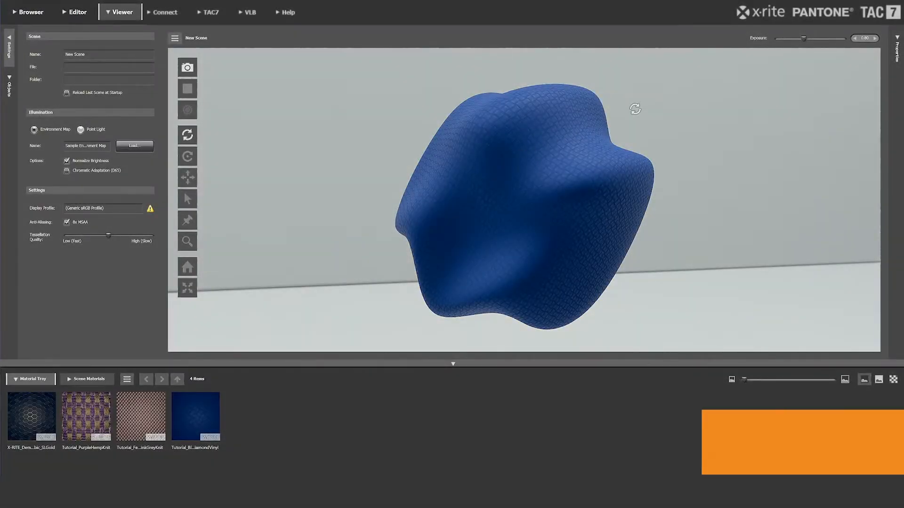